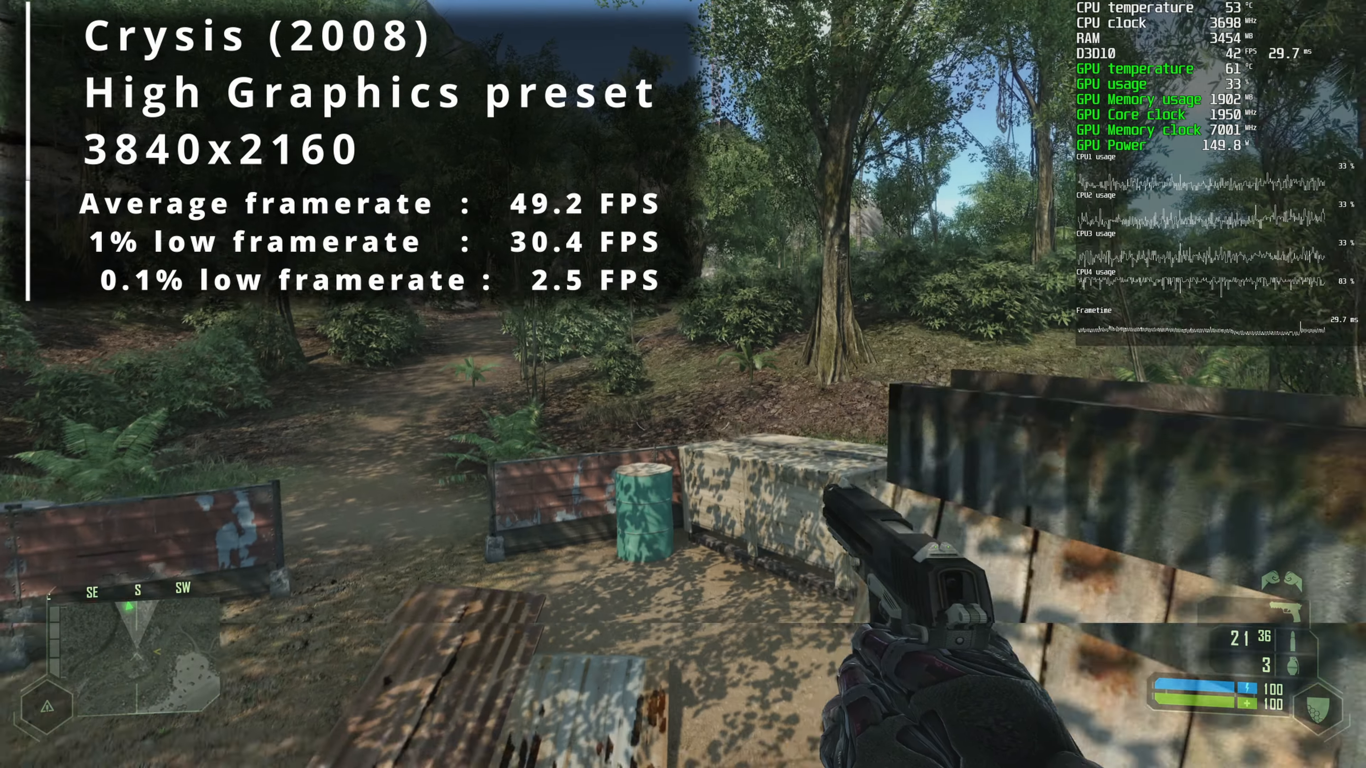
{"action": "mouse_move", "coordinate": [683, 384]}
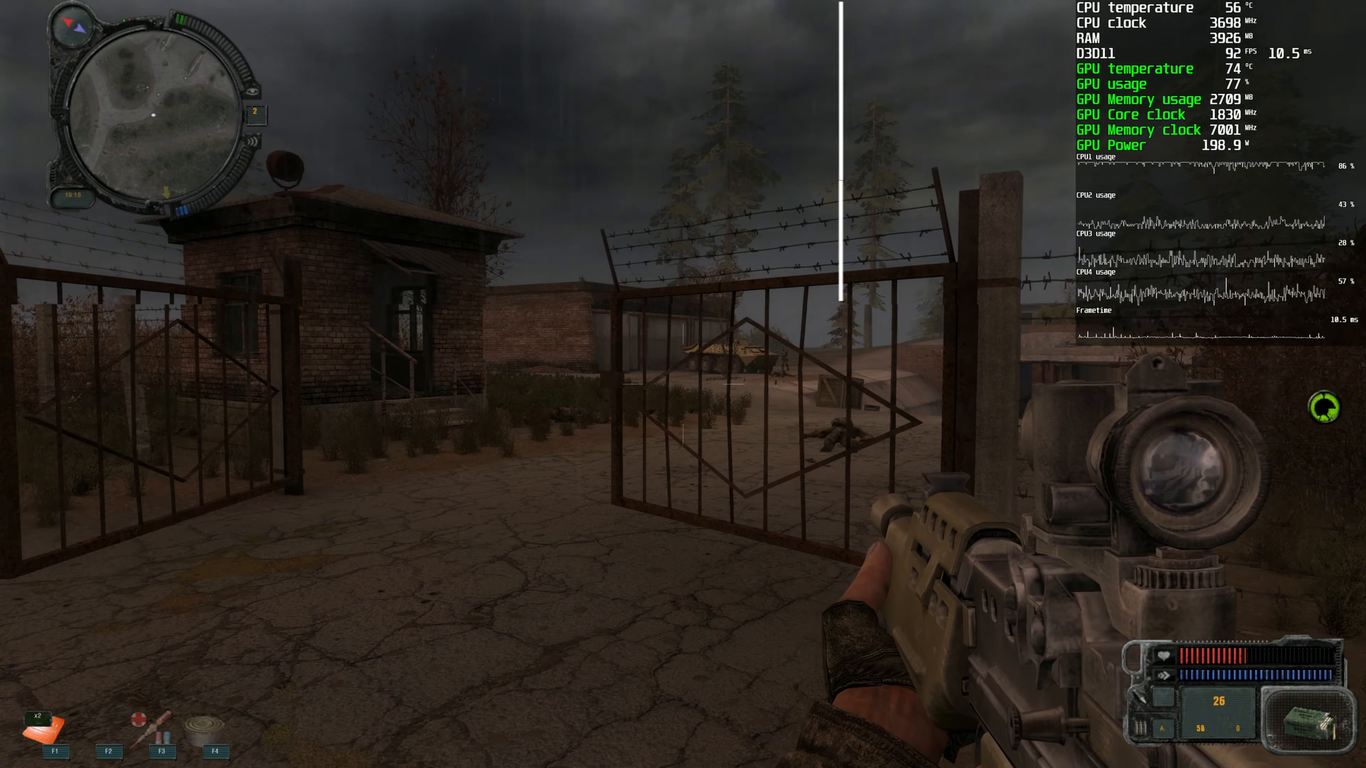
{"action": "right_click", "coordinate": [683, 384]}
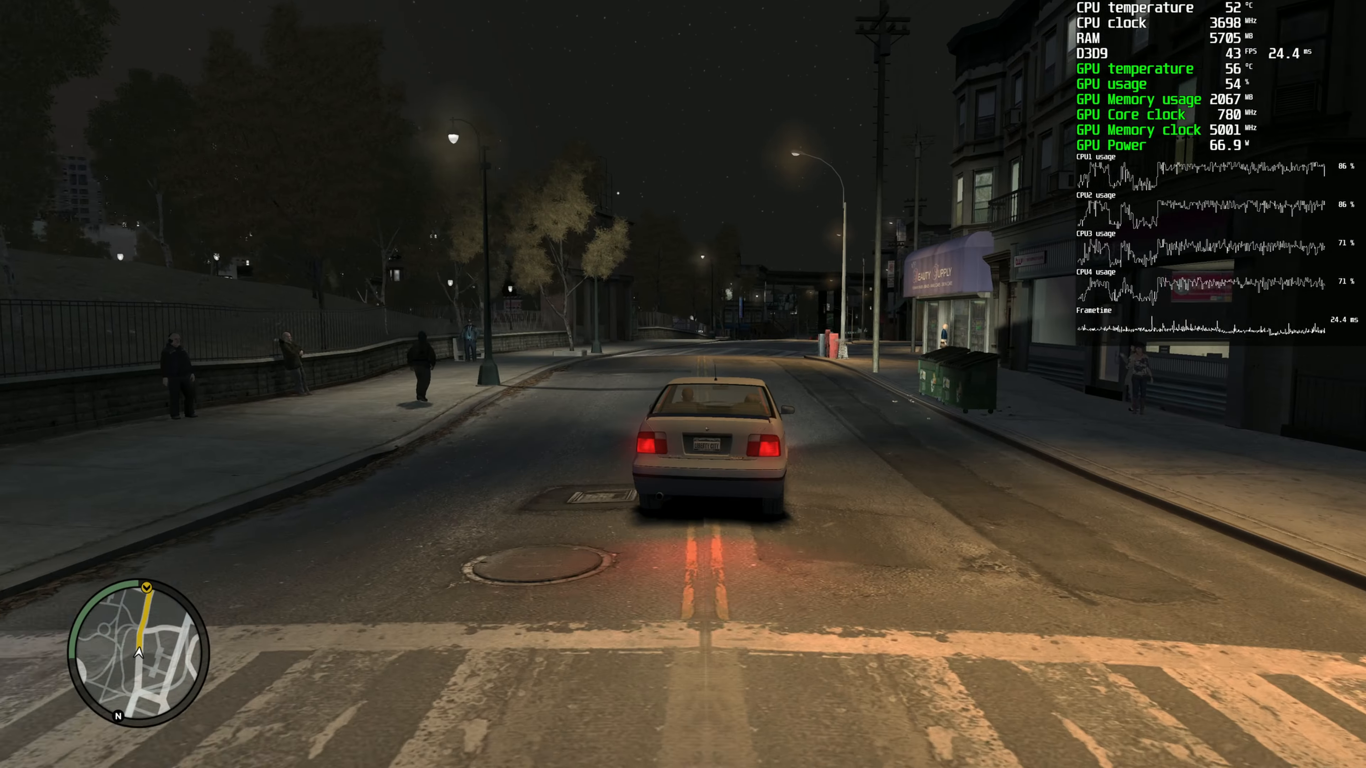
{"action": "key", "text": "w"}
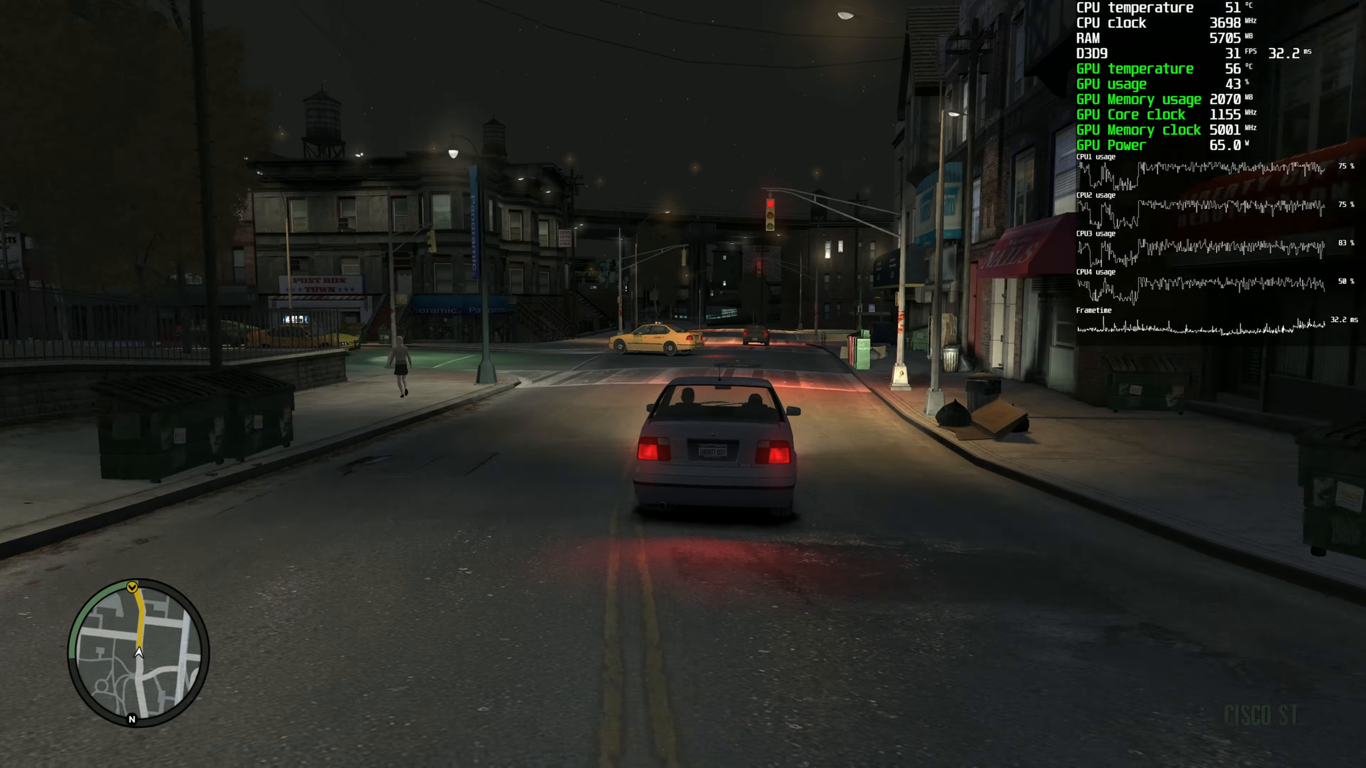
{"action": "key", "text": "w"}
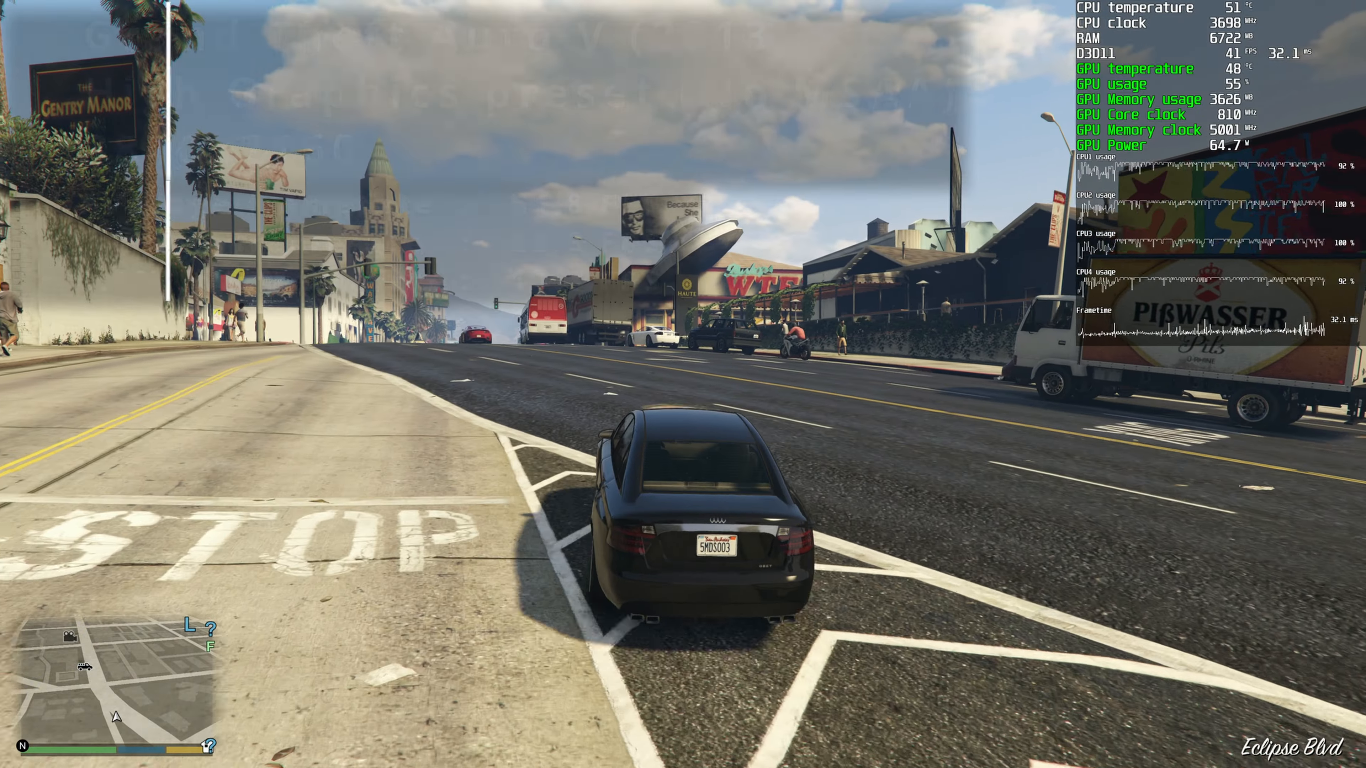
{"action": "key", "text": "w"}
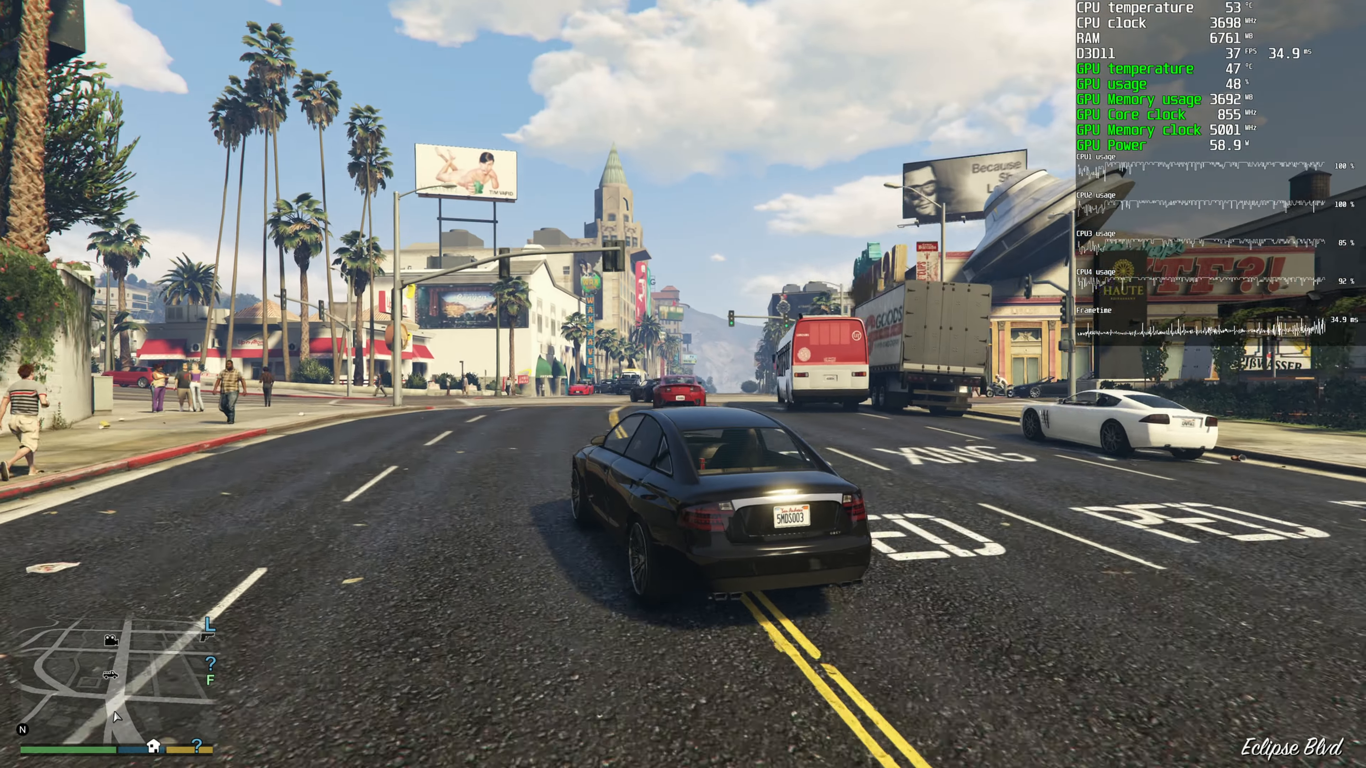
{"action": "key", "text": "w"}
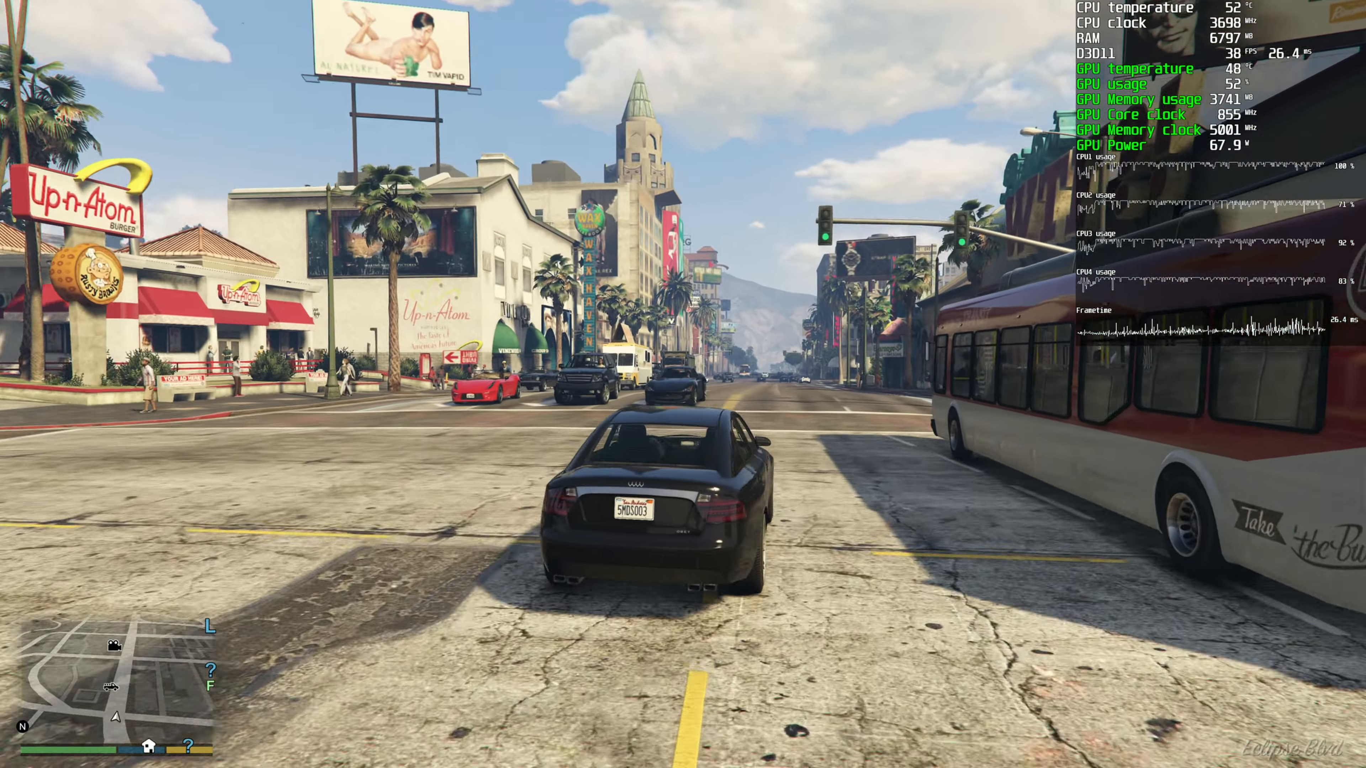
{"action": "key", "text": "w"}
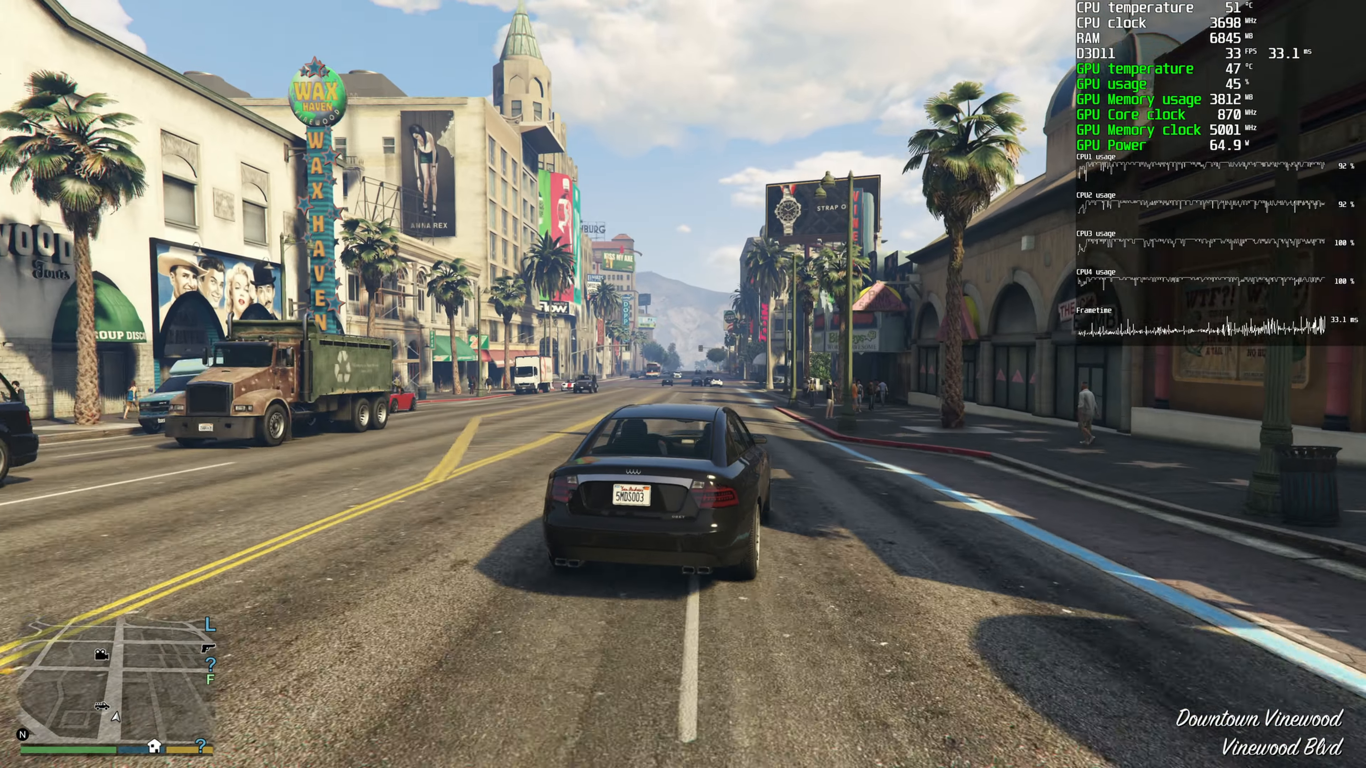
{"action": "key", "text": "w"}
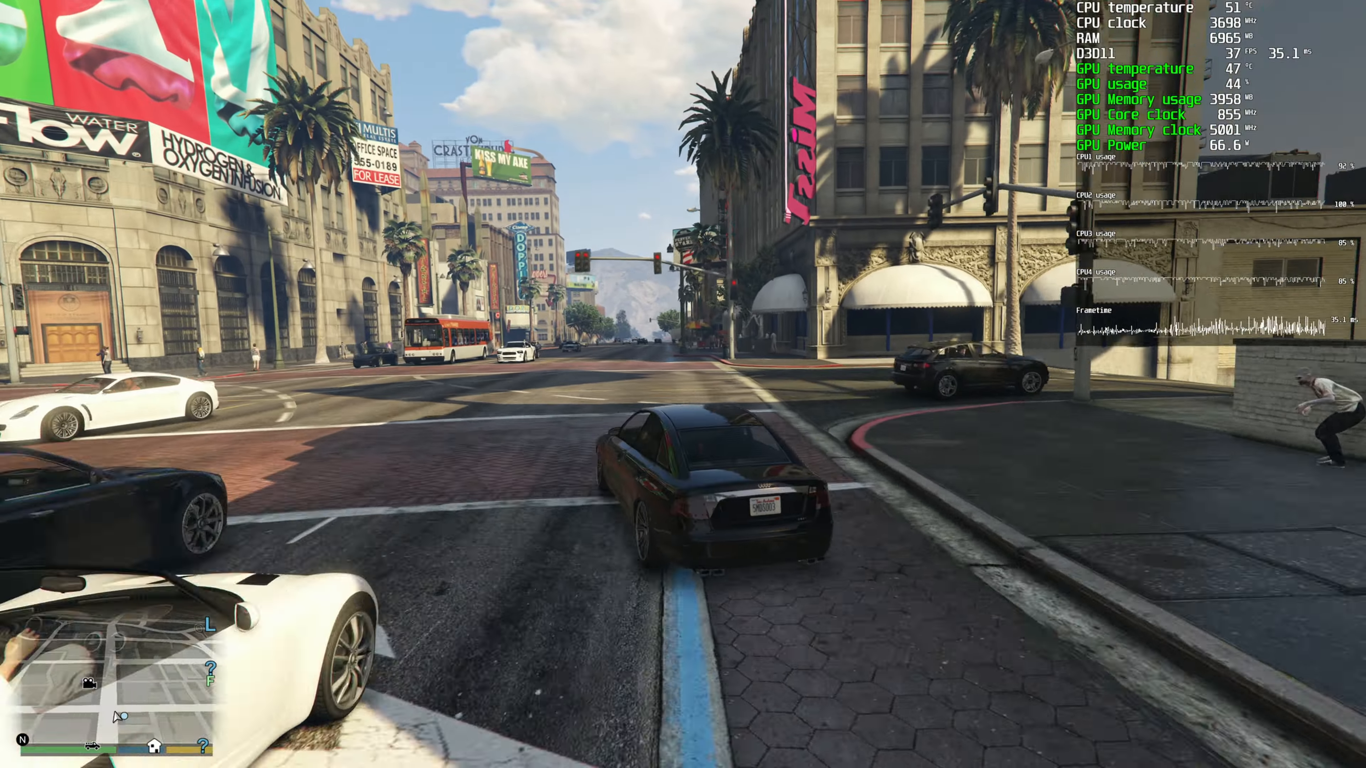
{"action": "key", "text": "w"}
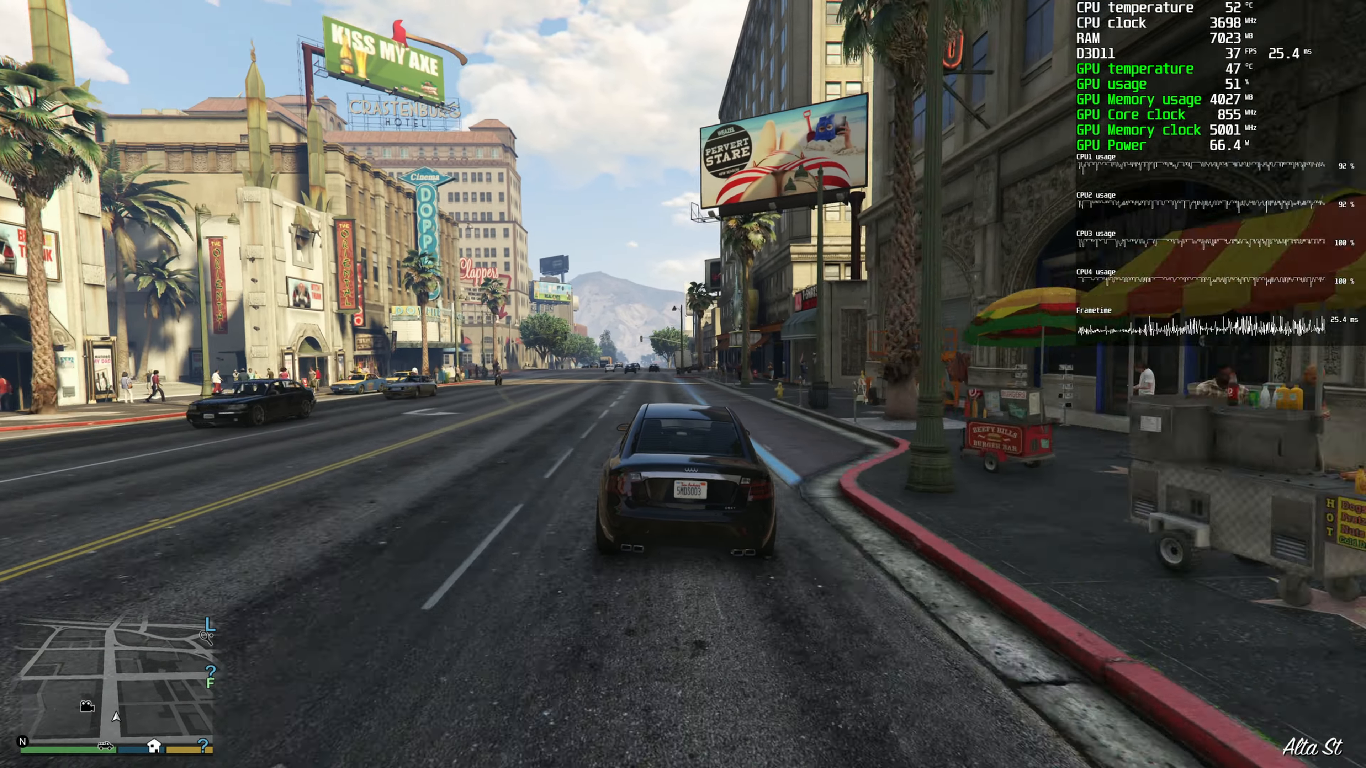
{"action": "key", "text": "w"}
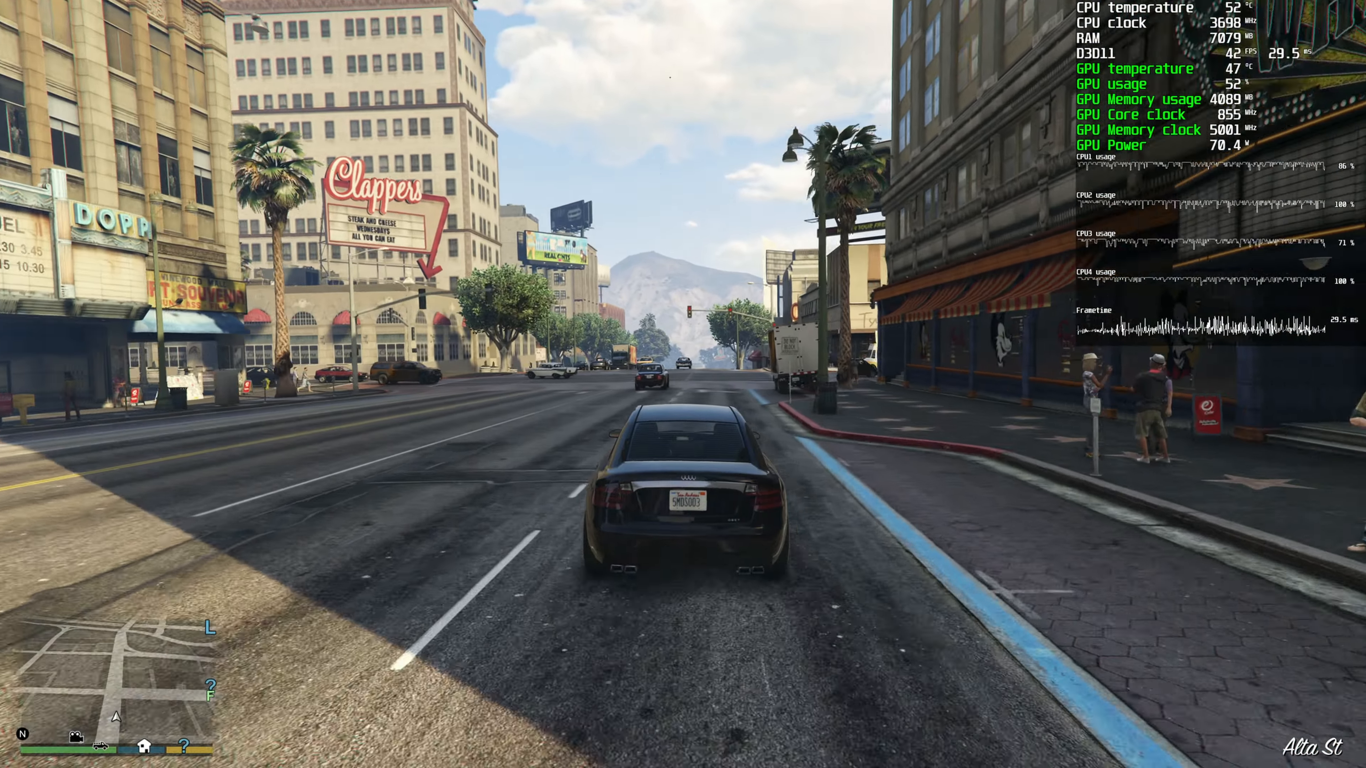
{"action": "key", "text": "w"}
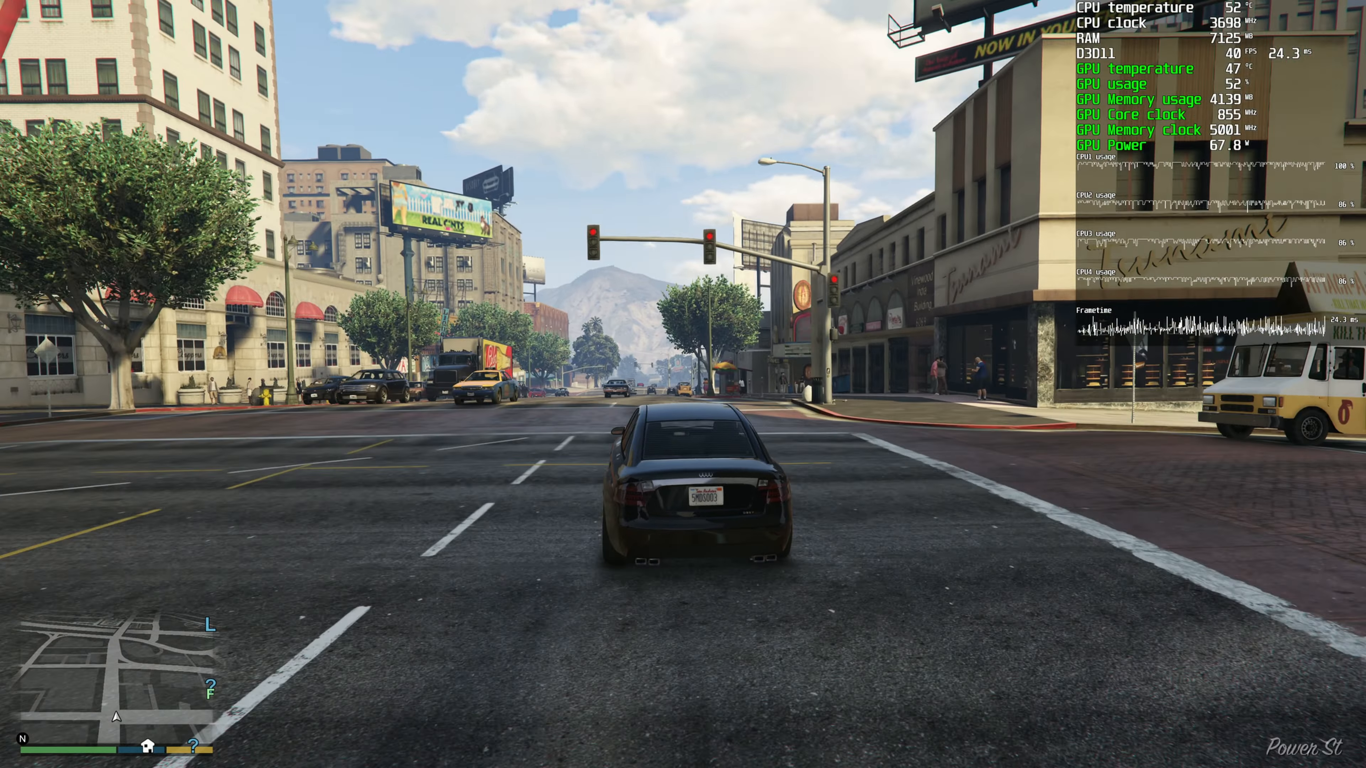